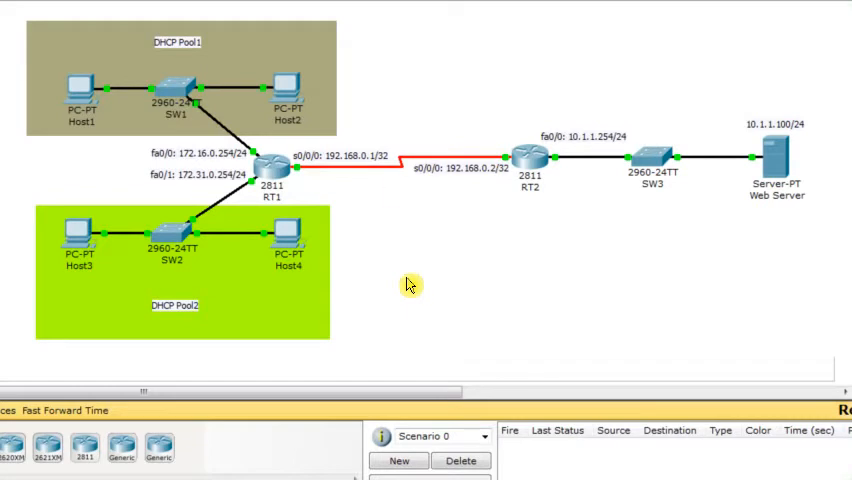
pyautogui.moveTo(372, 82)
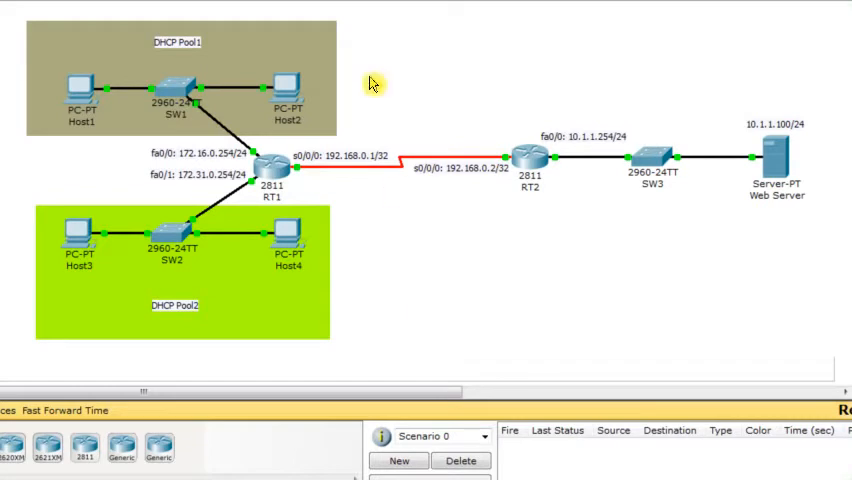
pyautogui.moveTo(342, 272)
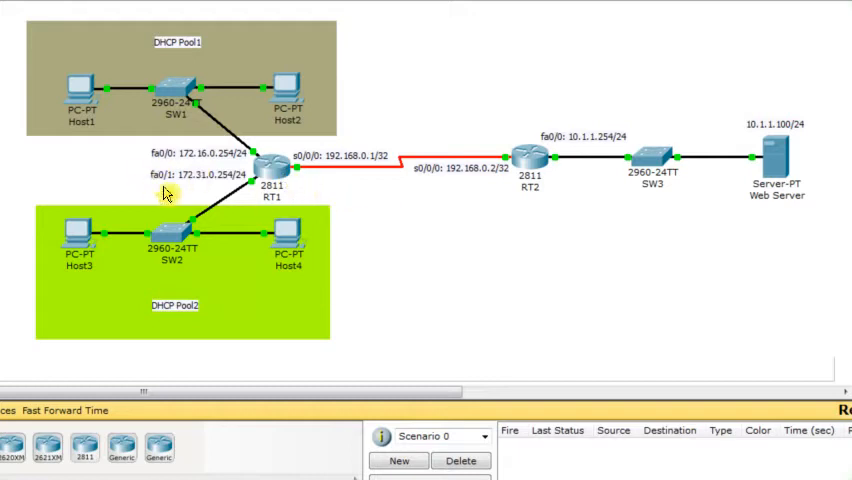
pyautogui.moveTo(434, 211)
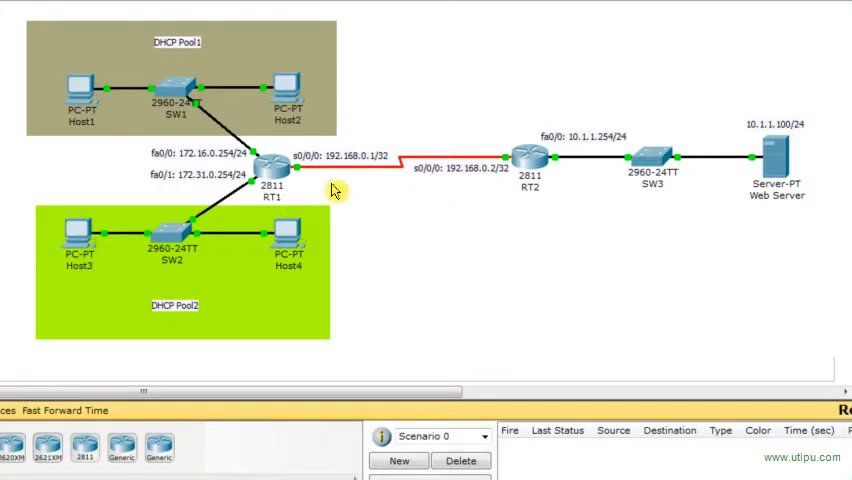
pyautogui.moveTo(310, 190)
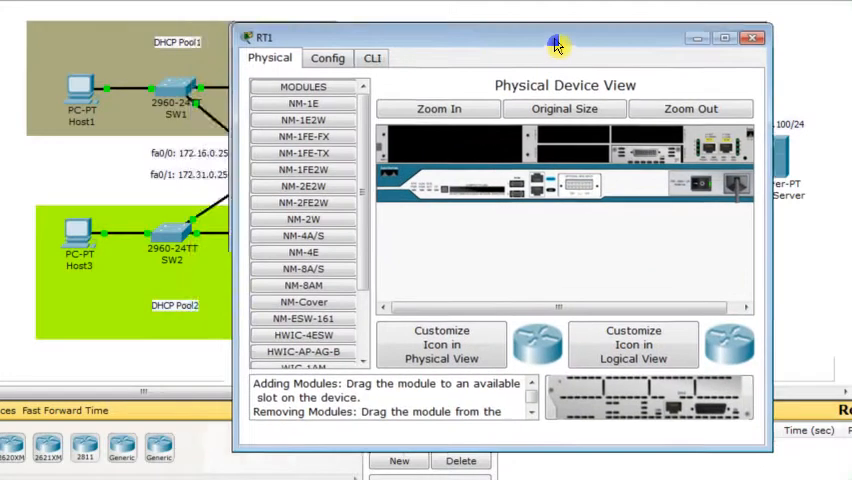
# Show RT1's running-config in the CLI, paging through interface addresses and OSPF networks
pyautogui.click(287, 54)
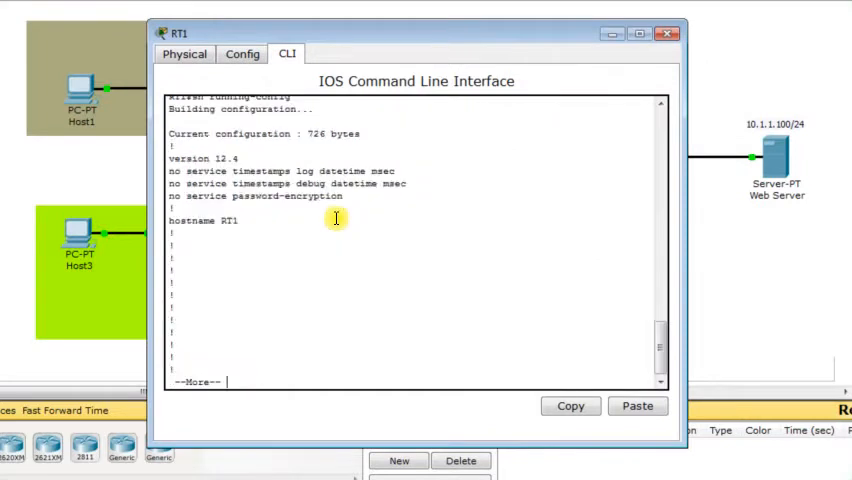
pyautogui.press('space')
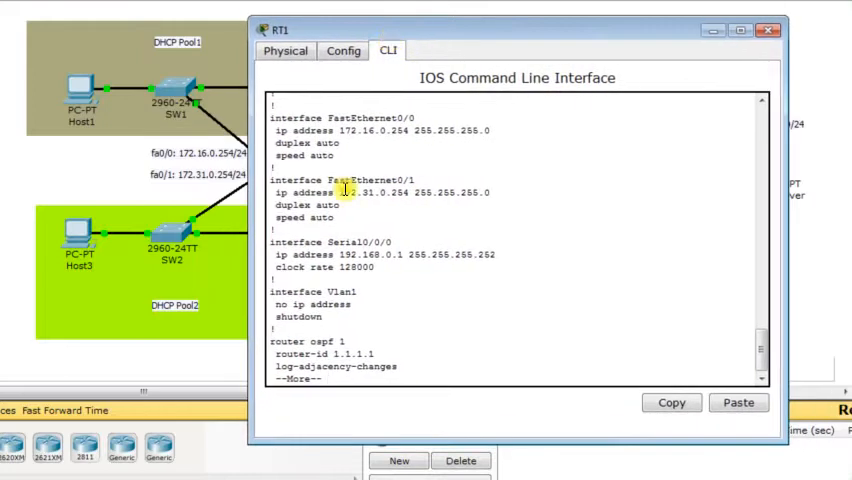
pyautogui.moveTo(376, 159)
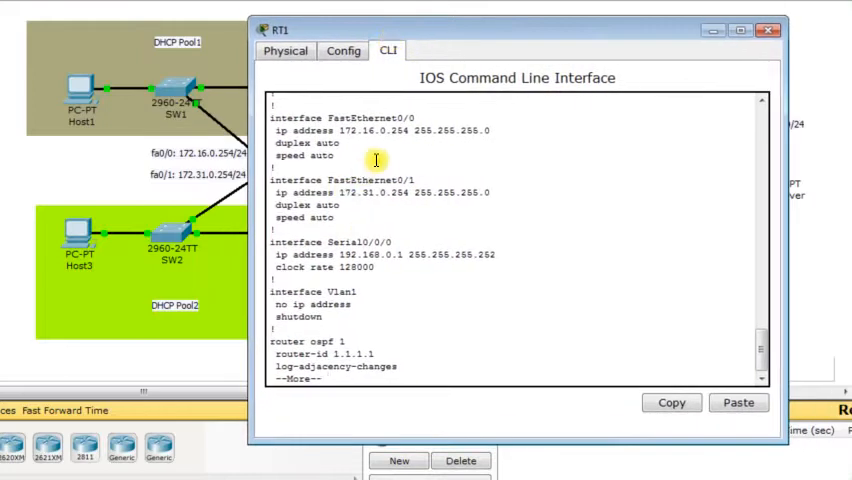
pyautogui.moveTo(384, 158)
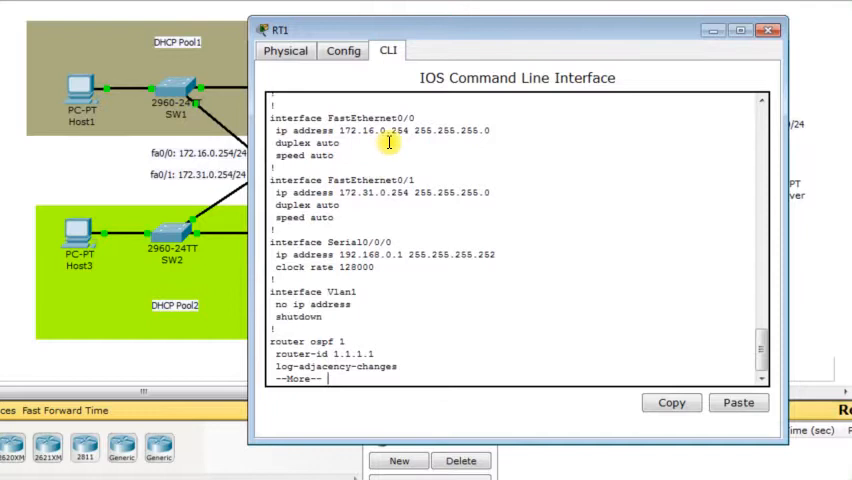
pyautogui.moveTo(385, 208)
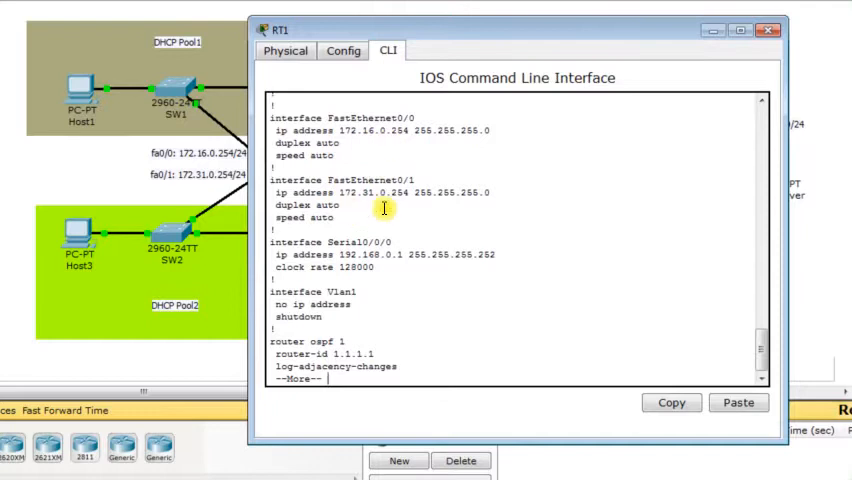
pyautogui.moveTo(378, 280)
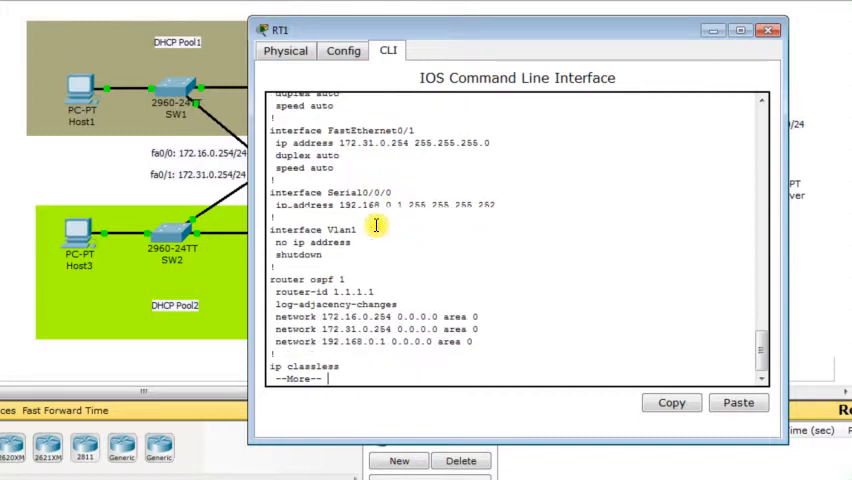
pyautogui.press('space')
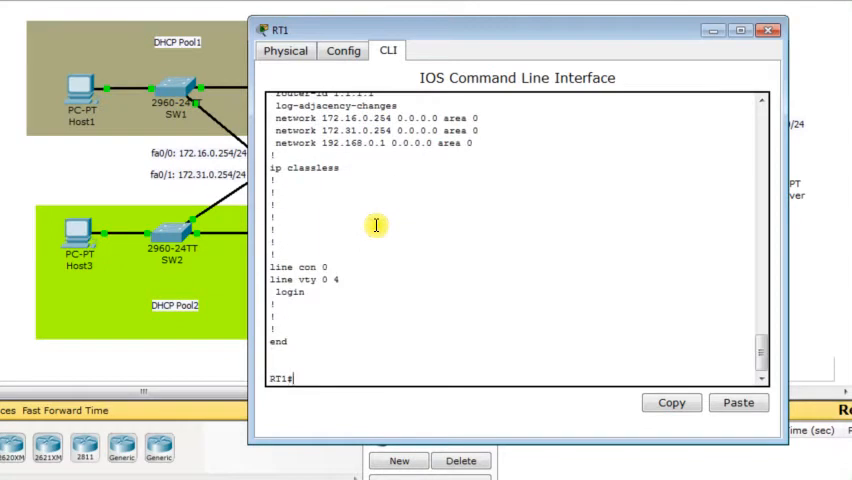
# Enter global configuration and create DHCP pool 172.16.0-pool on RT1
pyautogui.write('conf t')
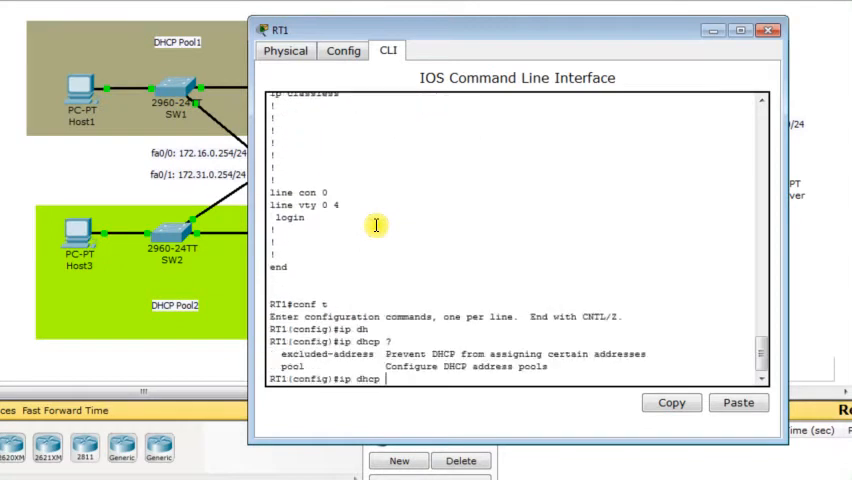
pyautogui.write('pool')
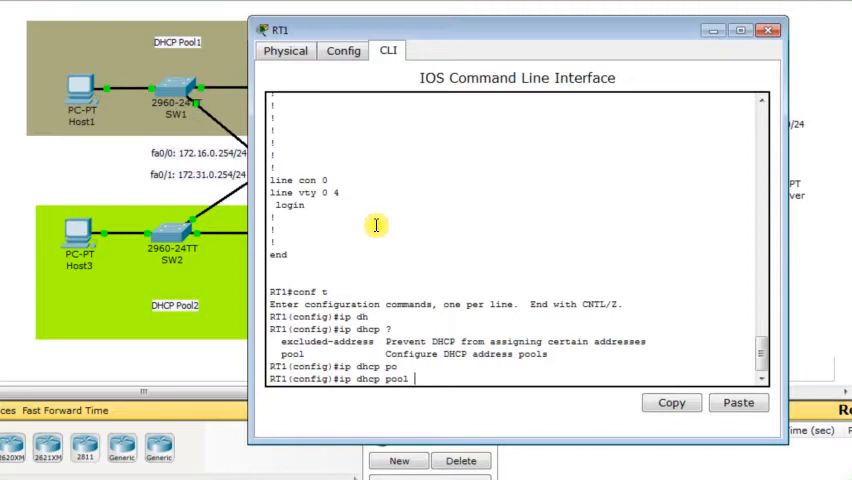
pyautogui.write('172.16.0.100 ?')
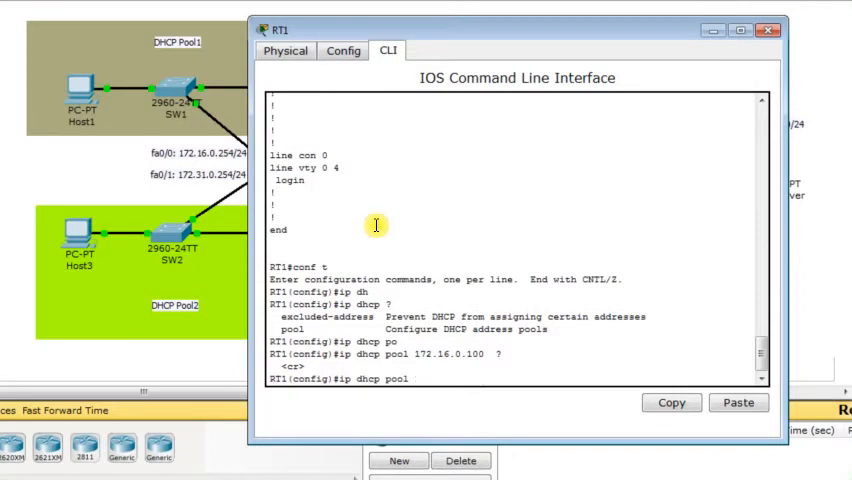
pyautogui.write('P')
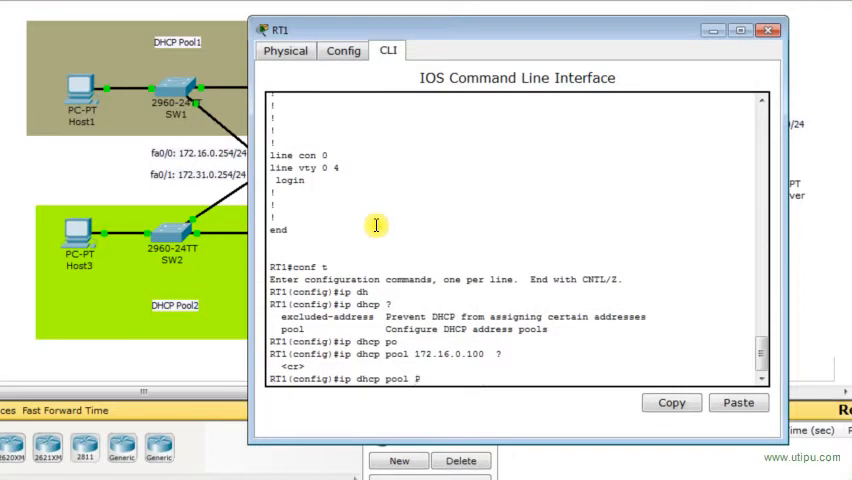
pyautogui.write('172.16.0-pool')
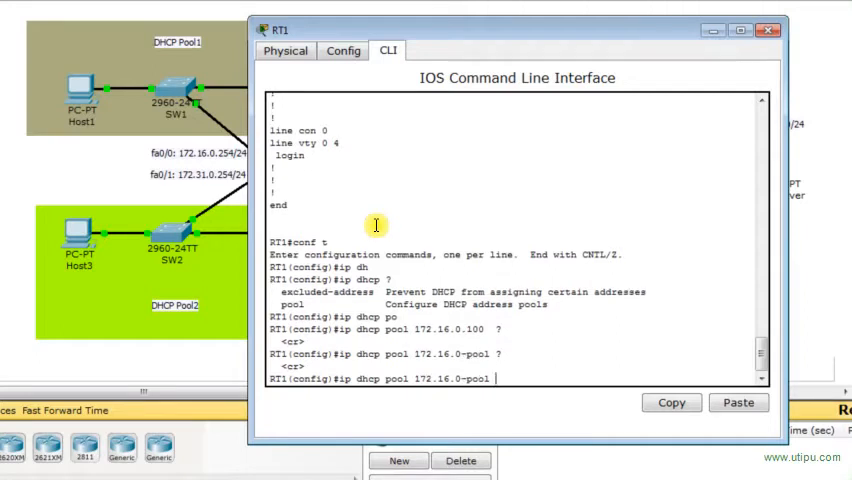
pyautogui.press('enter')
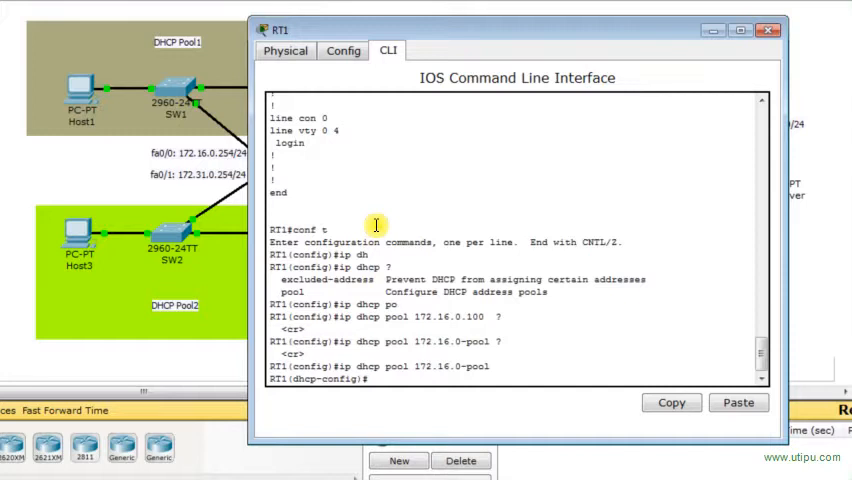
# Give the pool default router 172.16.0.254 and network 172.16.0.0 255.255.255.0
pyautogui.write('?')
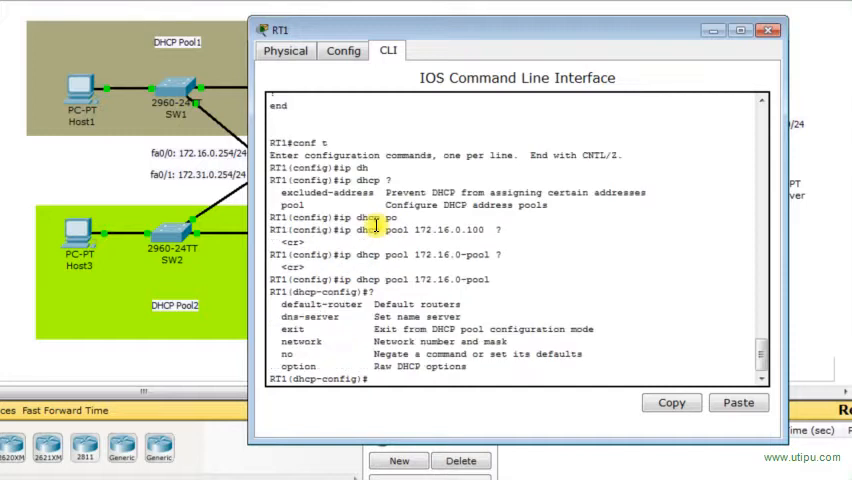
pyautogui.write('default-router')
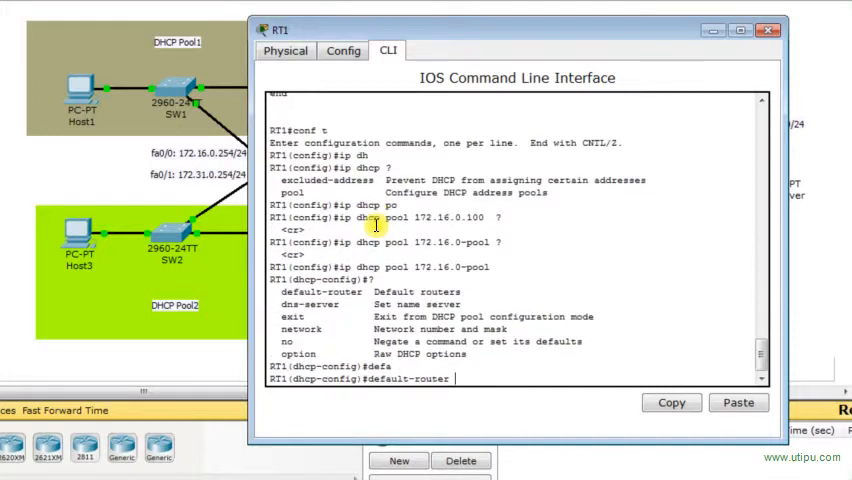
pyautogui.write('172.16.0')
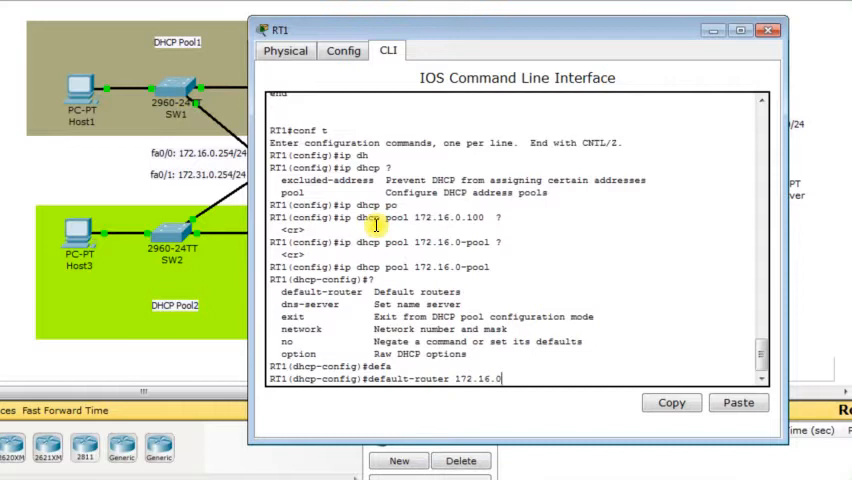
pyautogui.write('254')
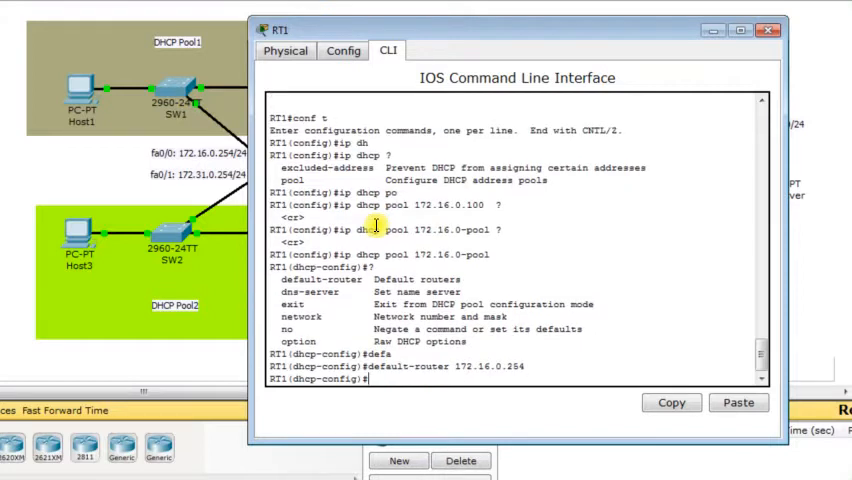
pyautogui.write('network 172.16.0.')
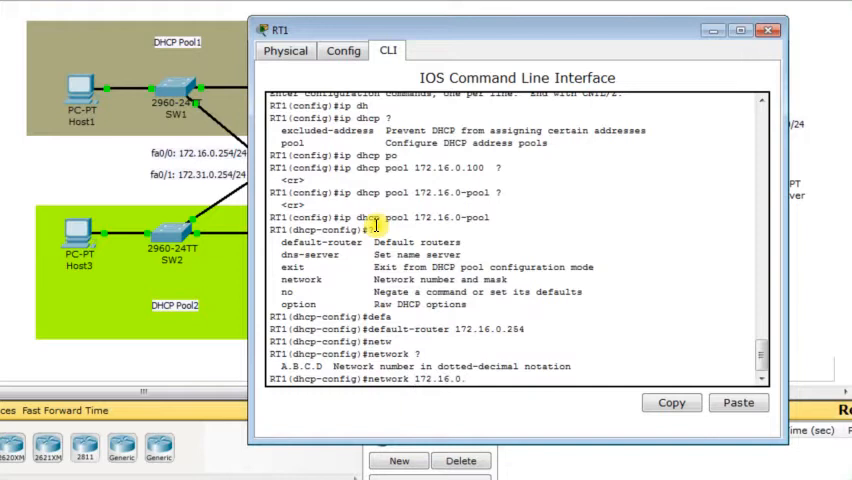
pyautogui.write('0 2')
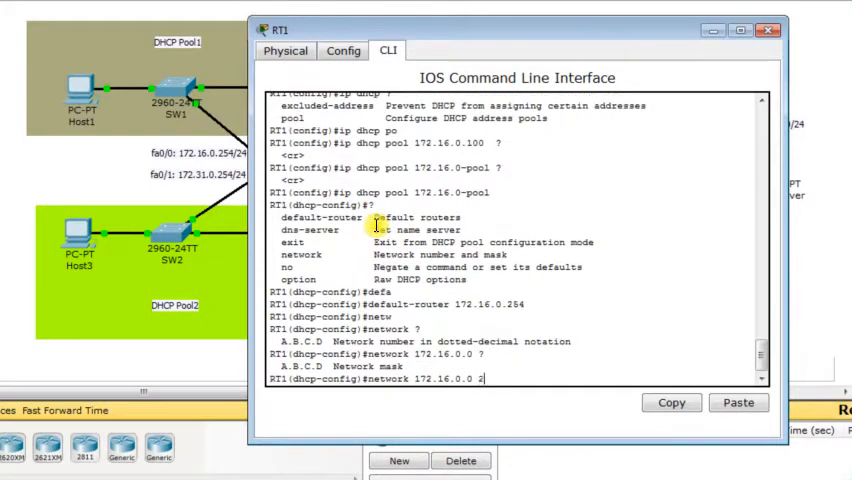
pyautogui.write('55.255')
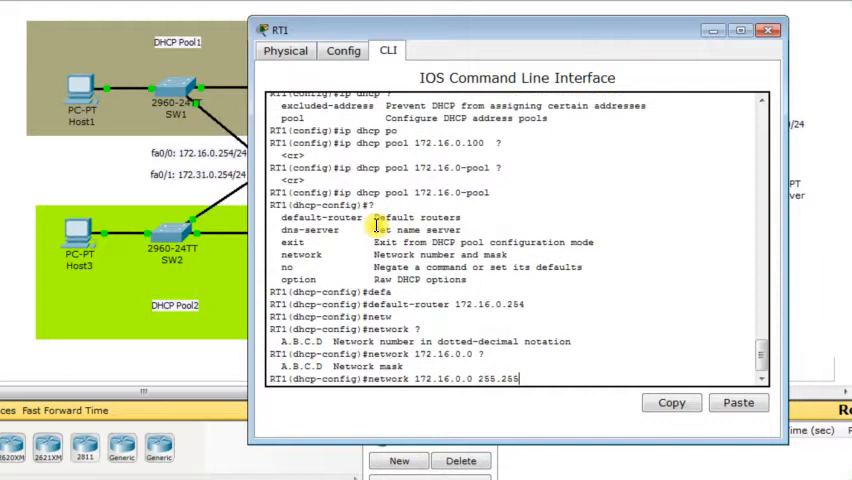
pyautogui.write('255.')
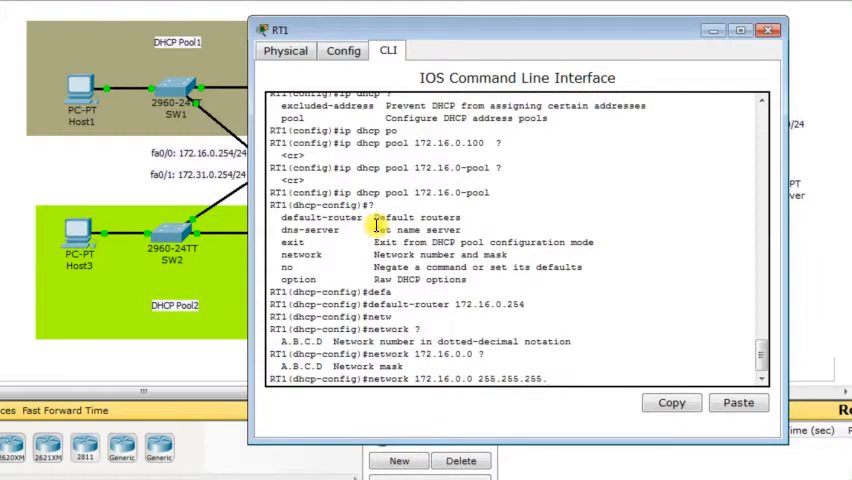
pyautogui.press('enter')
pyautogui.write('ip dhcp pool')
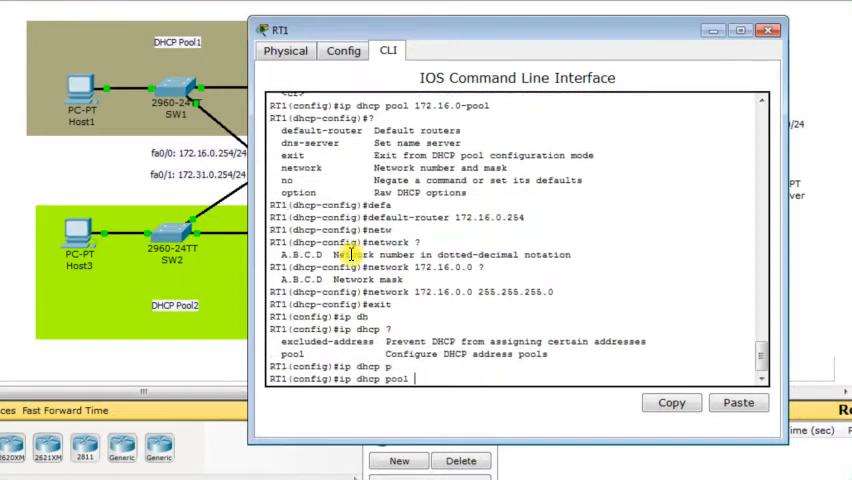
# Create pool 172.31.0-pool with gateway 172.31.0.254 and network 172.31.0.0 255.255.255.0
pyautogui.write('172.31.0-pool')
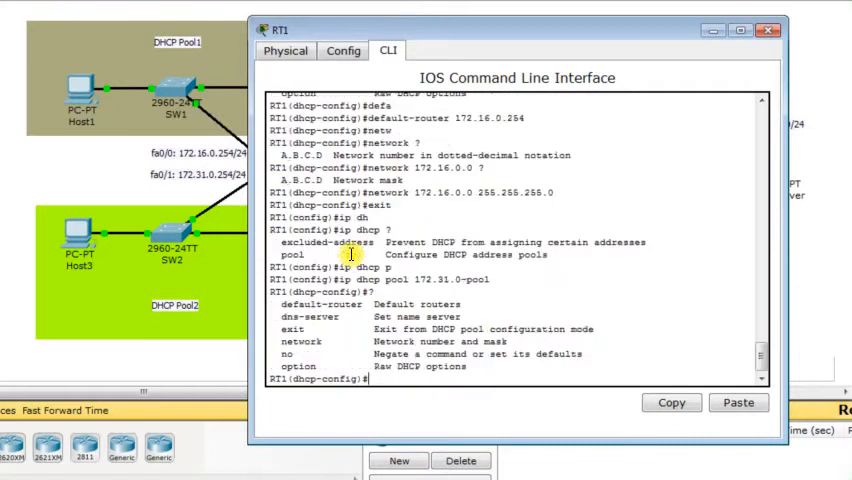
pyautogui.write('default-router 172.31.0.254')
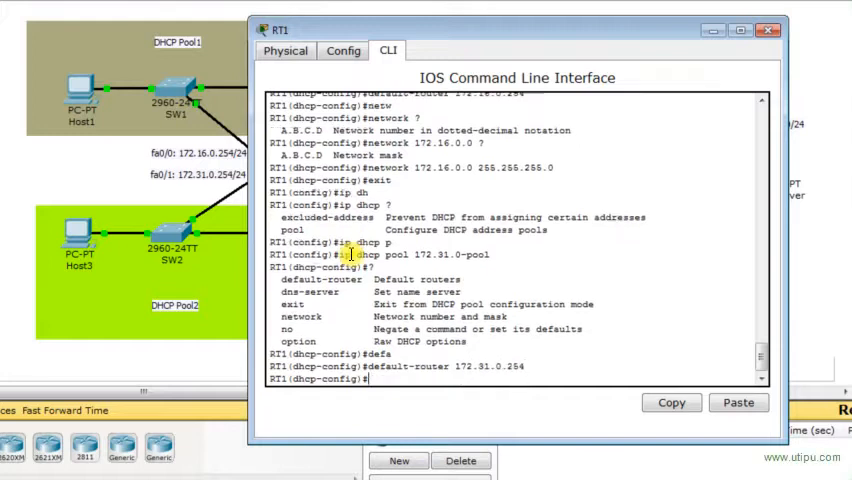
pyautogui.write('network 172.31.0.0')
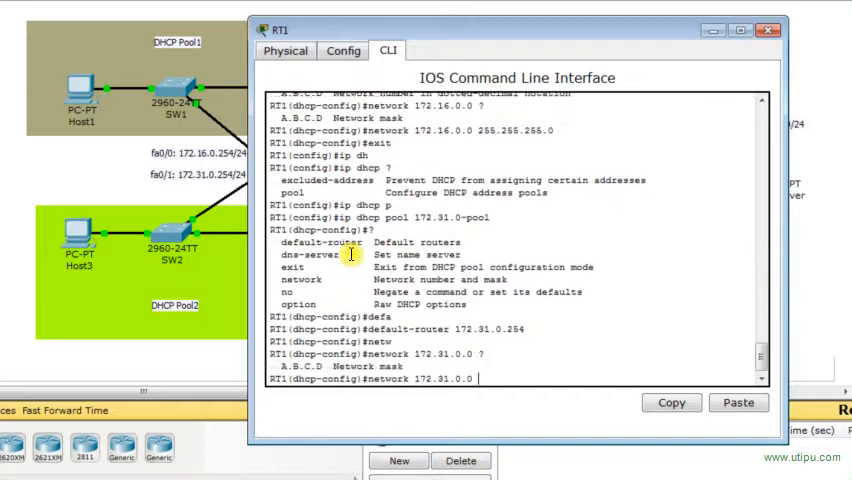
pyautogui.write('255.25')
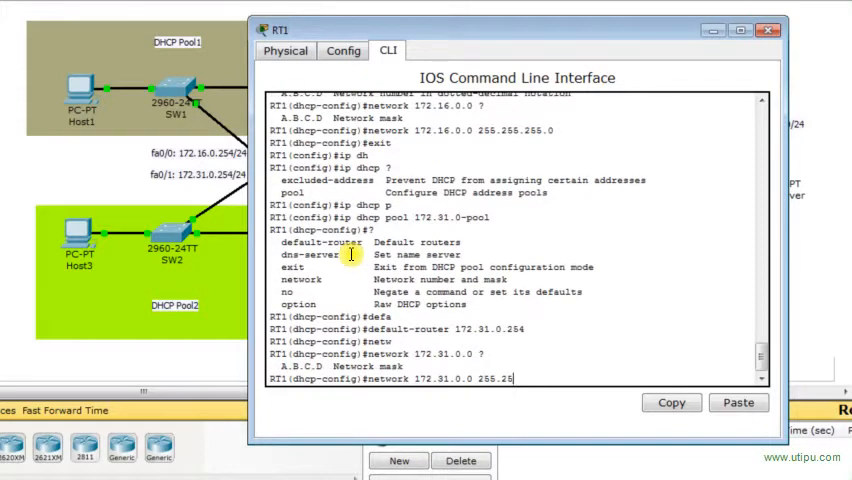
pyautogui.press('enter')
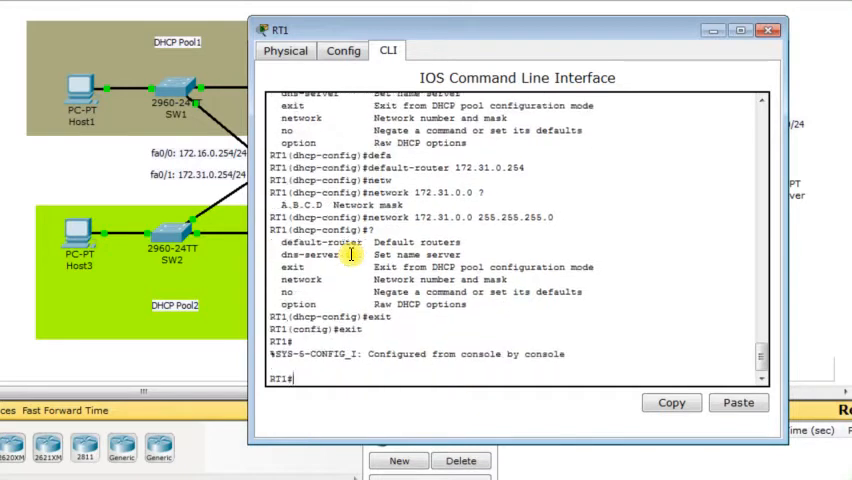
# List RT1's running configuration to review the new DHCP pools, then close RT1's window
pyautogui.write('sh running-config')
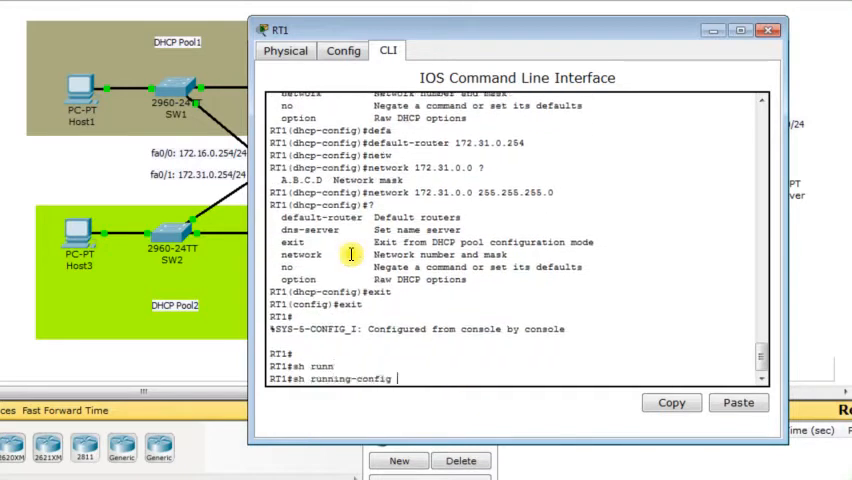
pyautogui.press('Return')
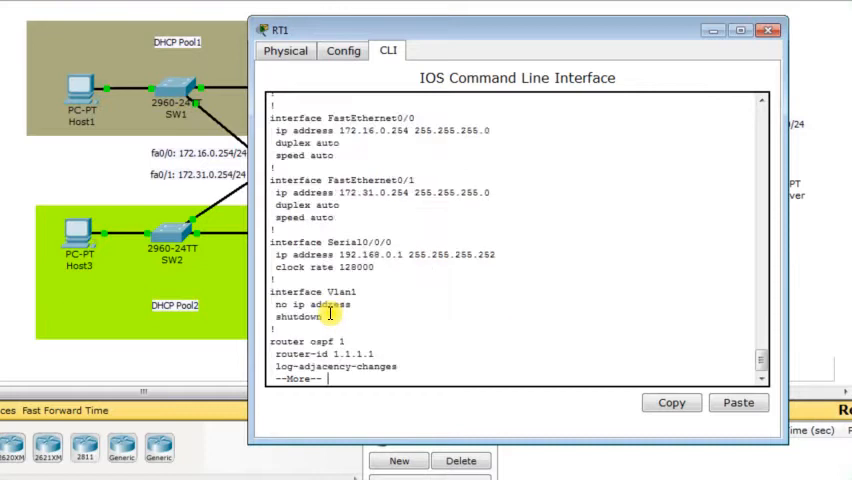
pyautogui.click(770, 30)
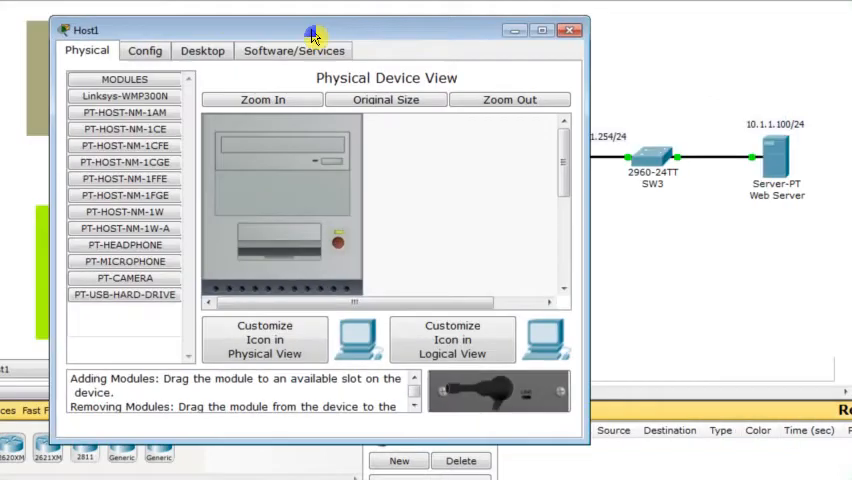
# Switch Host1's IP configuration to DHCP, obtaining 172.16.0.1, and close its window
pyautogui.click(211, 50)
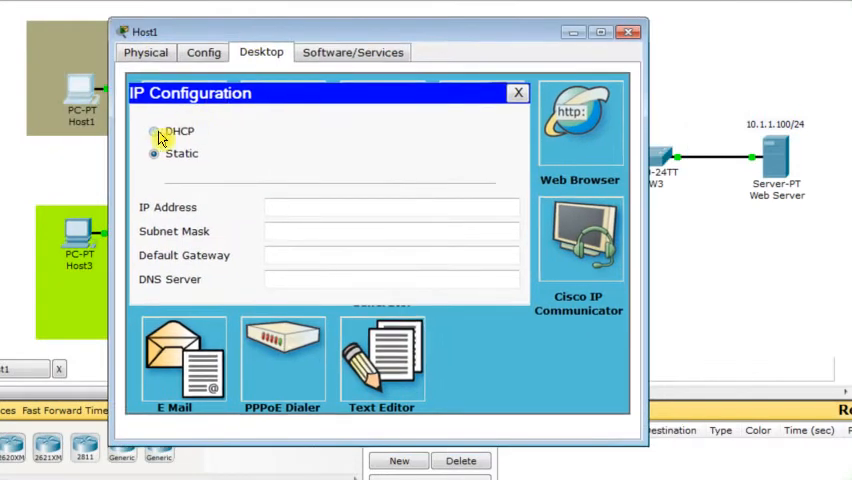
pyautogui.click(155, 131)
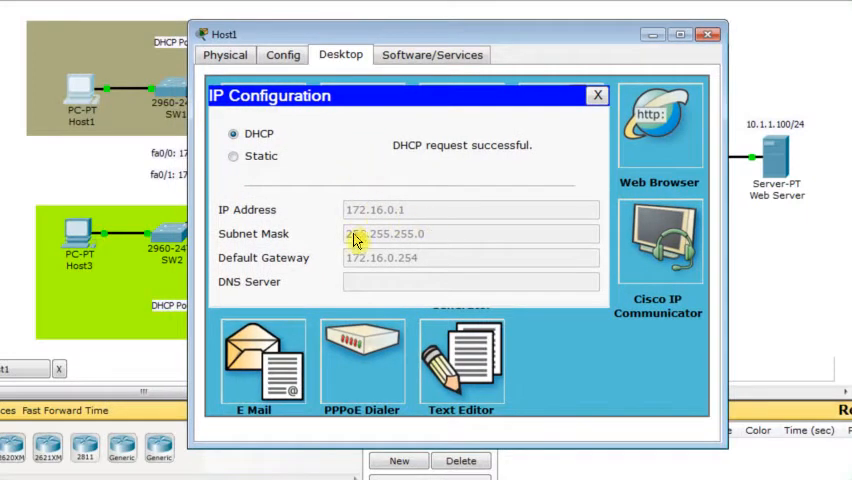
pyautogui.moveTo(385, 263)
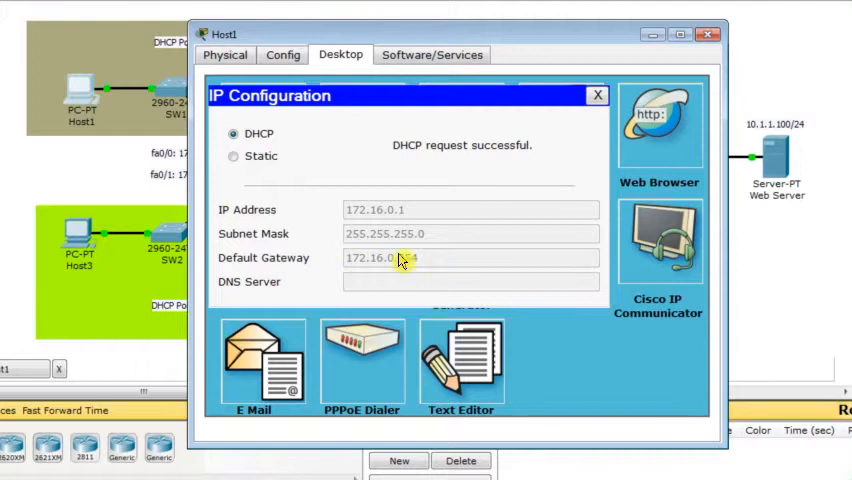
pyautogui.click(597, 95)
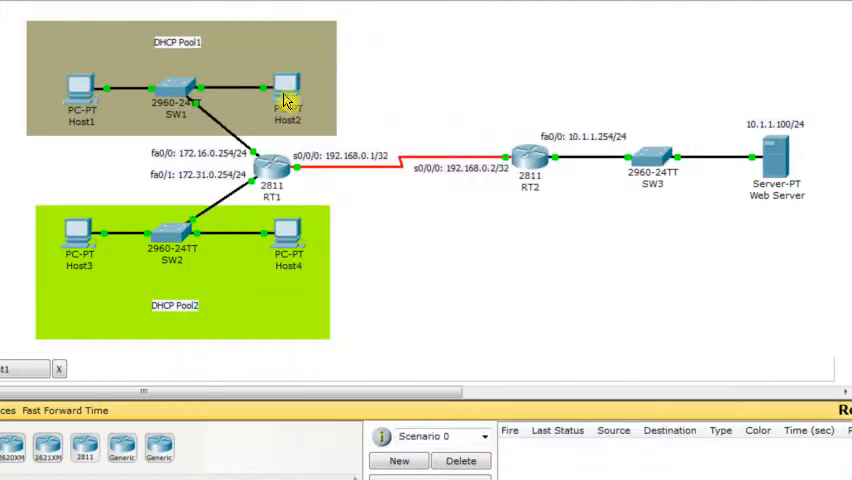
# Switch Host2 to DHCP so it obtains 172.16.0.2 with gateway 172.16.0.254
pyautogui.doubleClick(287, 90)
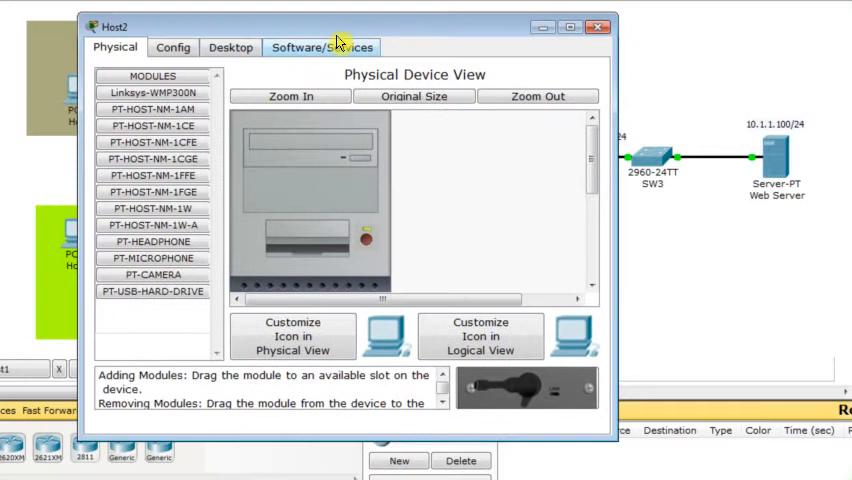
pyautogui.click(230, 47)
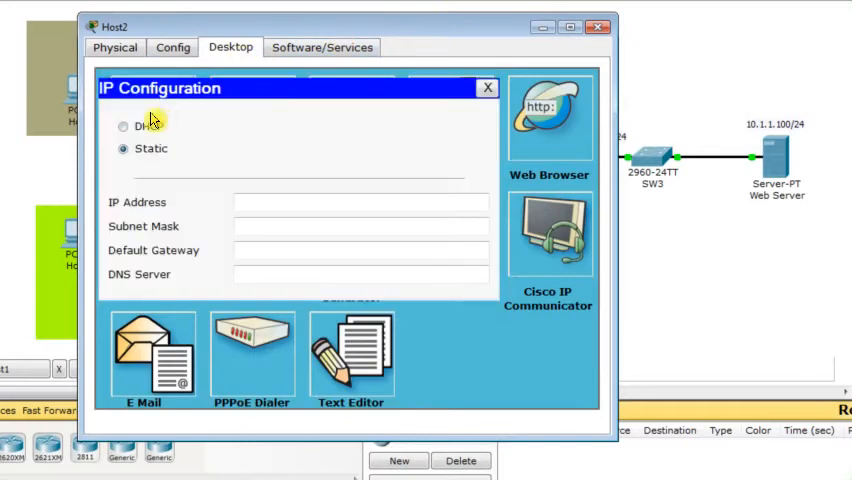
pyautogui.click(123, 125)
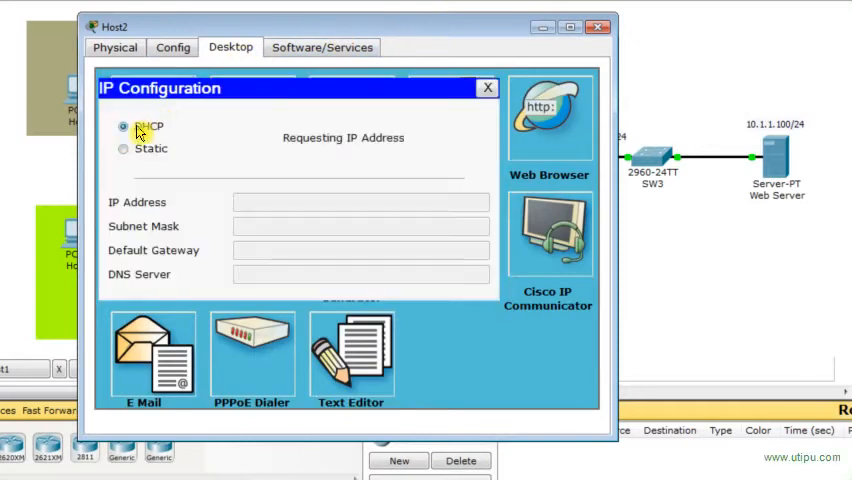
pyautogui.click(123, 125)
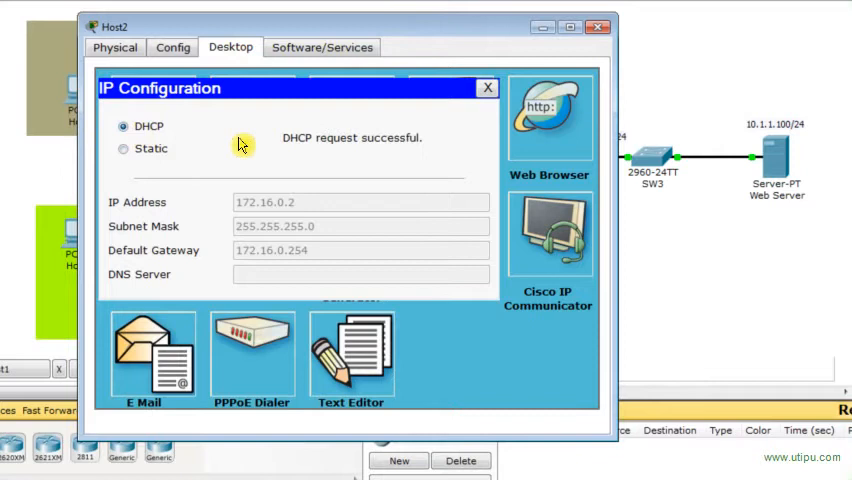
pyautogui.moveTo(33, 172)
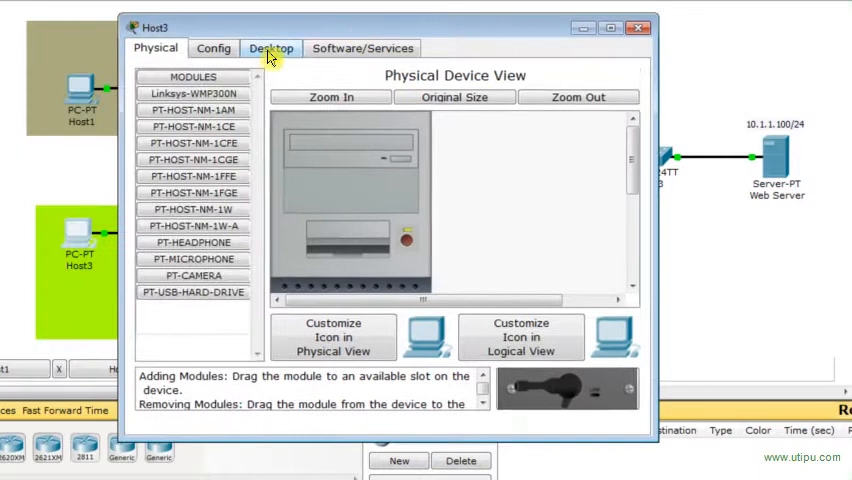
# Set Host3's IP configuration to DHCP, obtaining 172.31.0.1, then close its window
pyautogui.click(270, 48)
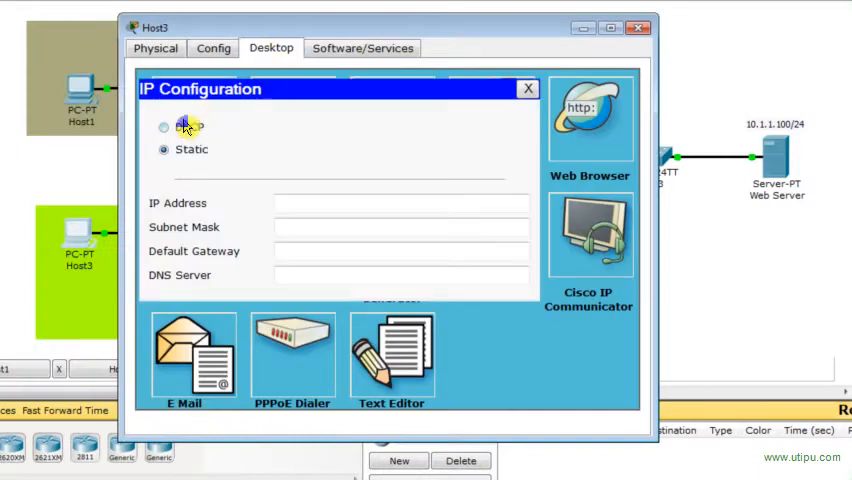
pyautogui.click(164, 127)
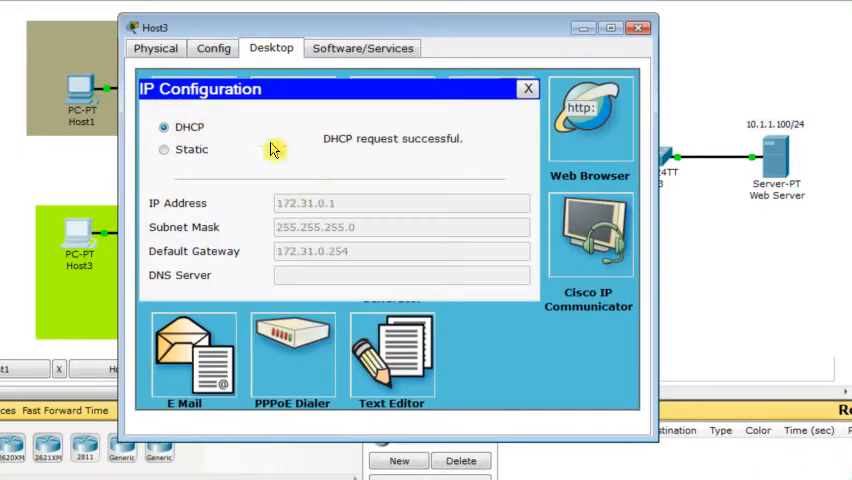
pyautogui.moveTo(282, 228)
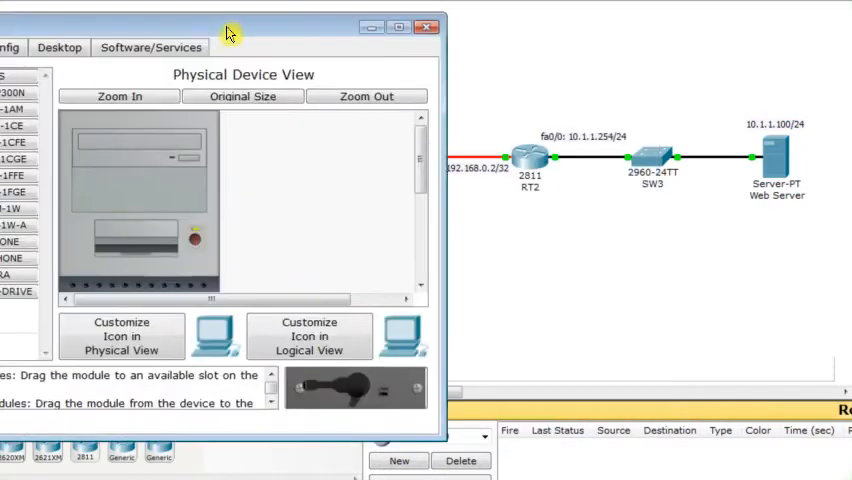
pyautogui.click(188, 38)
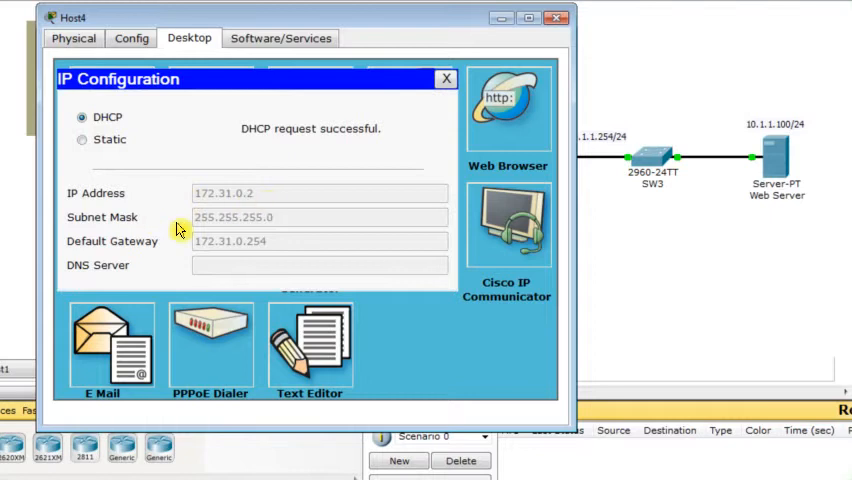
# From Host4's command prompt, ping 172.31.0.1, 172.16.0.1 and 172.16.0.2
pyautogui.click(446, 79)
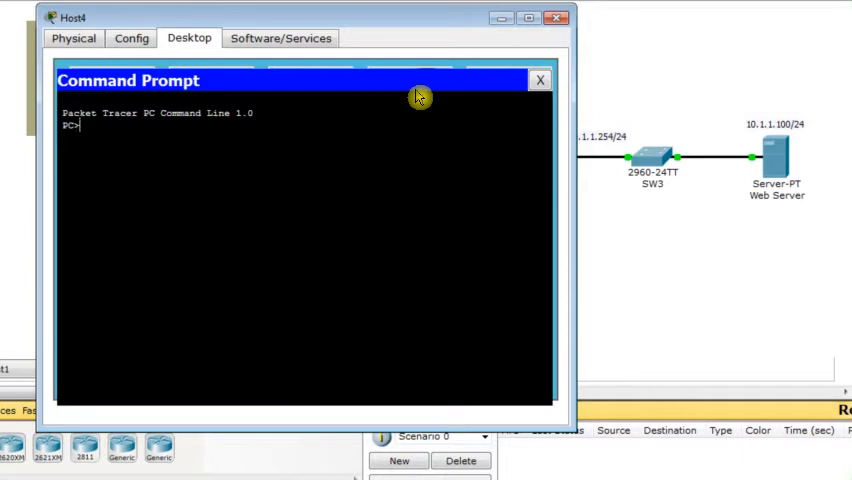
pyautogui.write('ping')
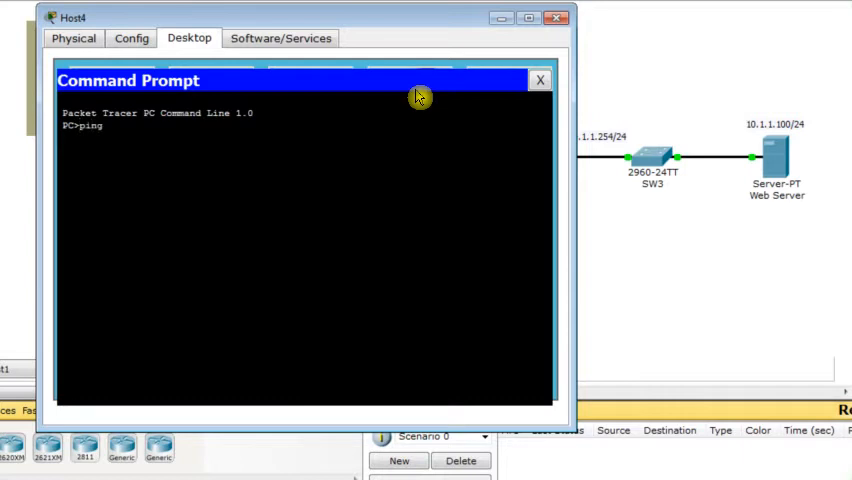
pyautogui.write('17')
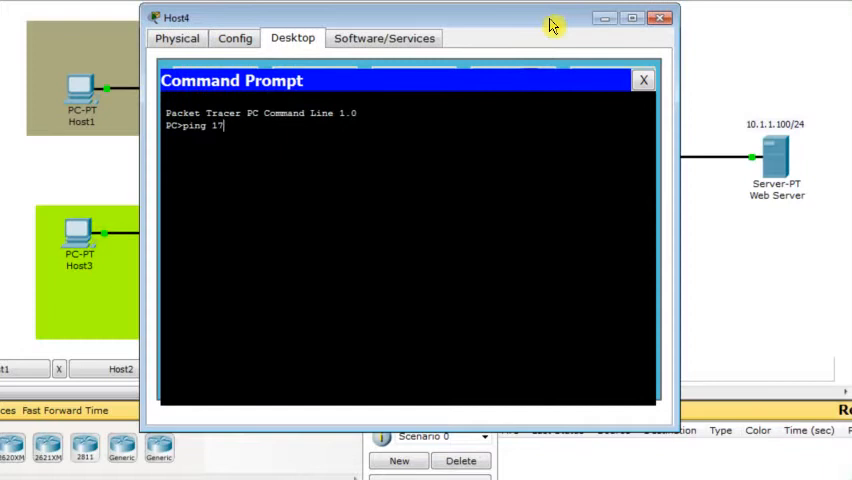
pyautogui.write('2.31.0.')
pyautogui.write('ping')
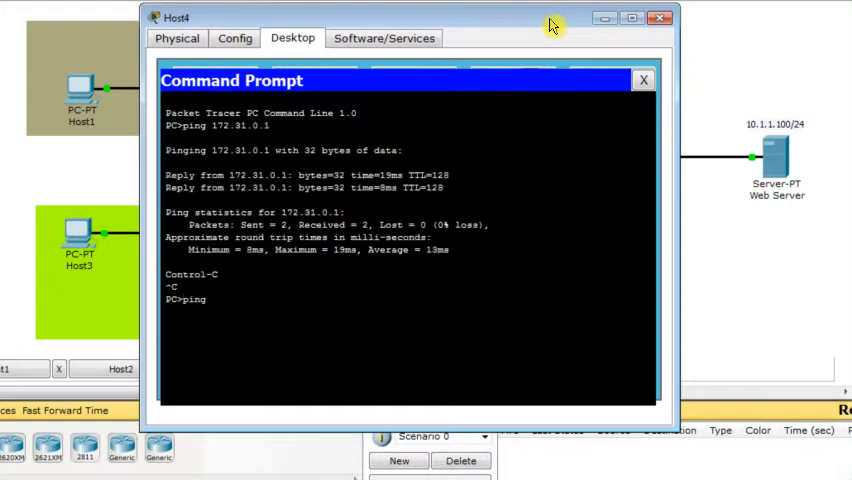
pyautogui.write('172.16.0.1')
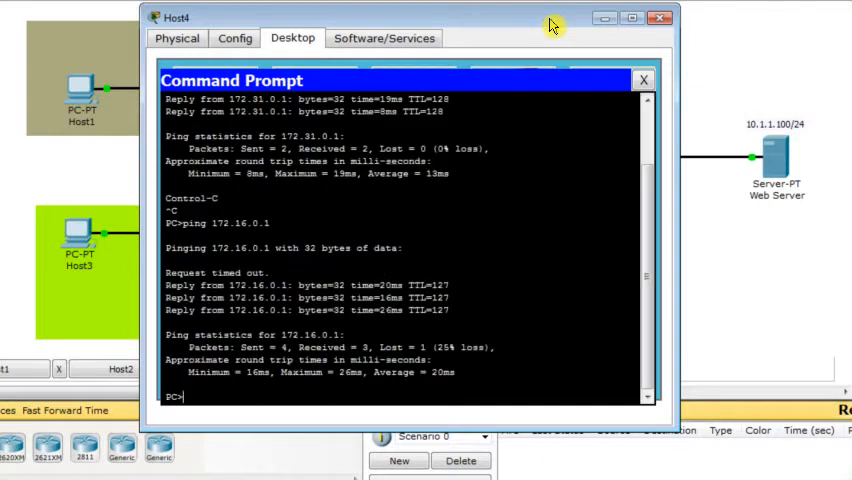
pyautogui.write('ping 172.16.0.2')
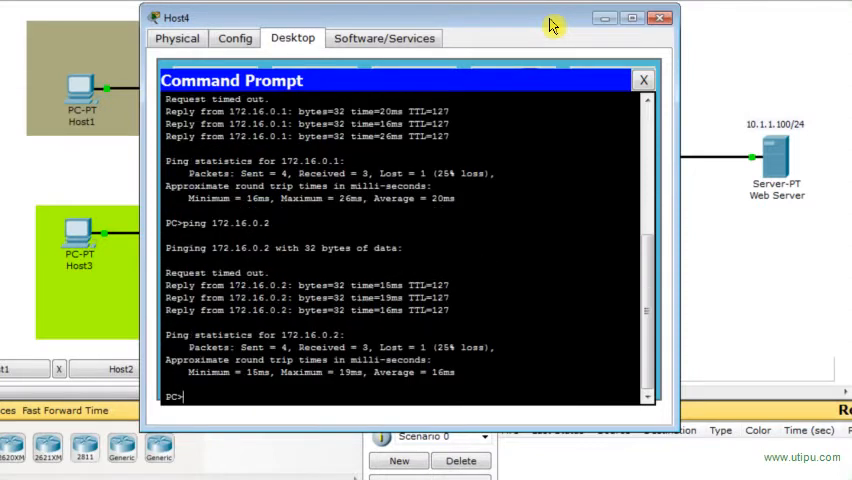
# Close Host4 and run show ip dhcp binding on RT1 to list the four leases
pyautogui.click(660, 17)
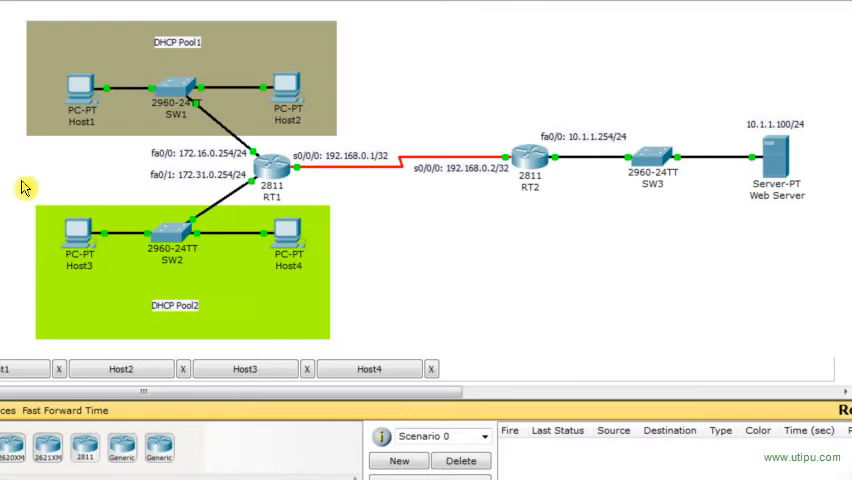
pyautogui.moveTo(120, 176)
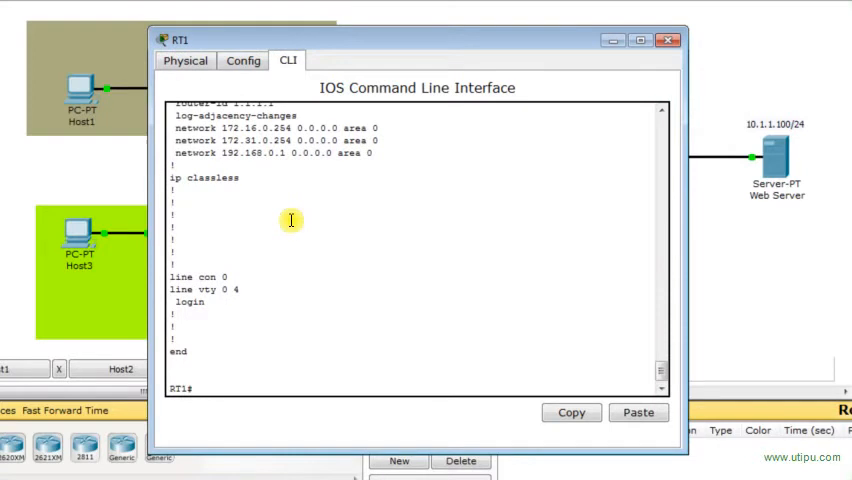
pyautogui.write('sh ip dhcp binding')
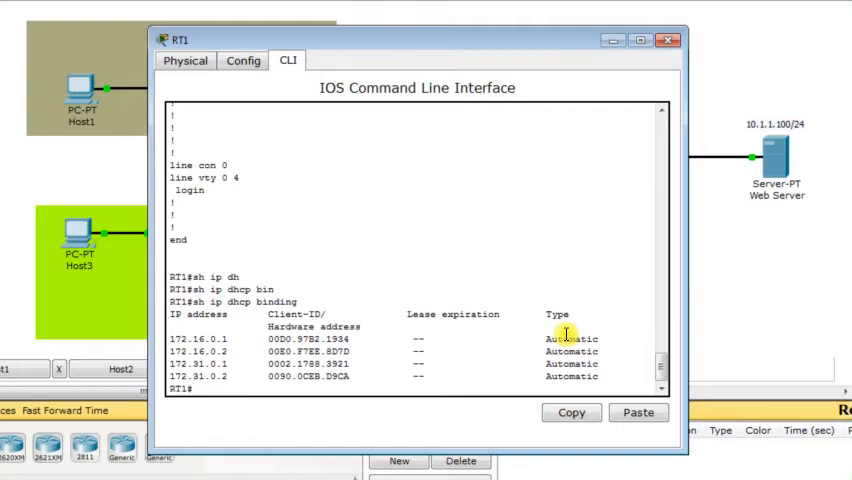
pyautogui.moveTo(113, 190)
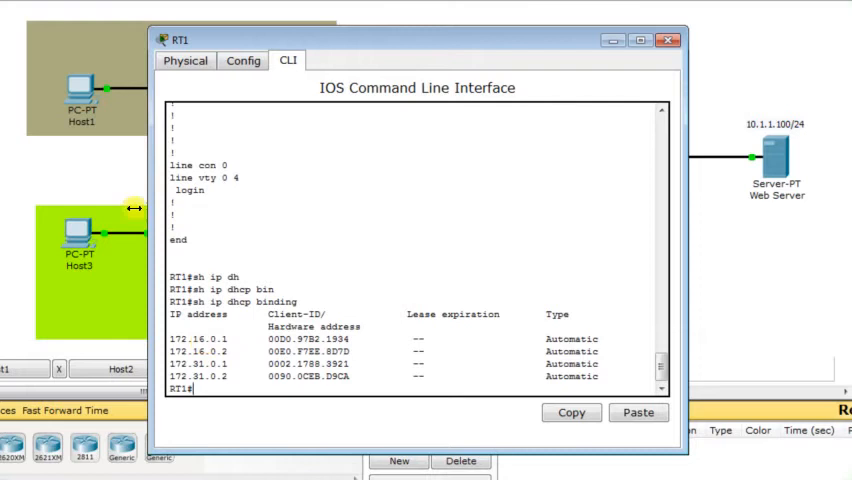
pyautogui.click(667, 39)
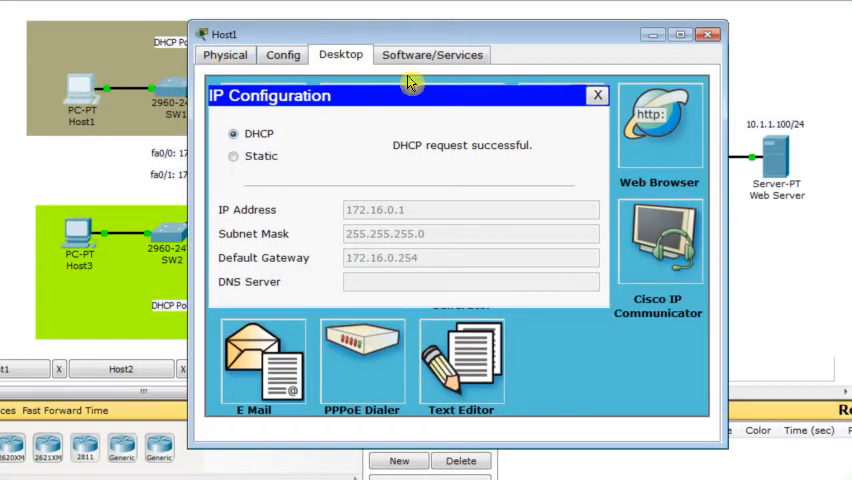
# Open web browsers on Host1 and Host4 to reach the web server at 10.1.1.100
pyautogui.click(598, 95)
pyautogui.write('10.1.1.')
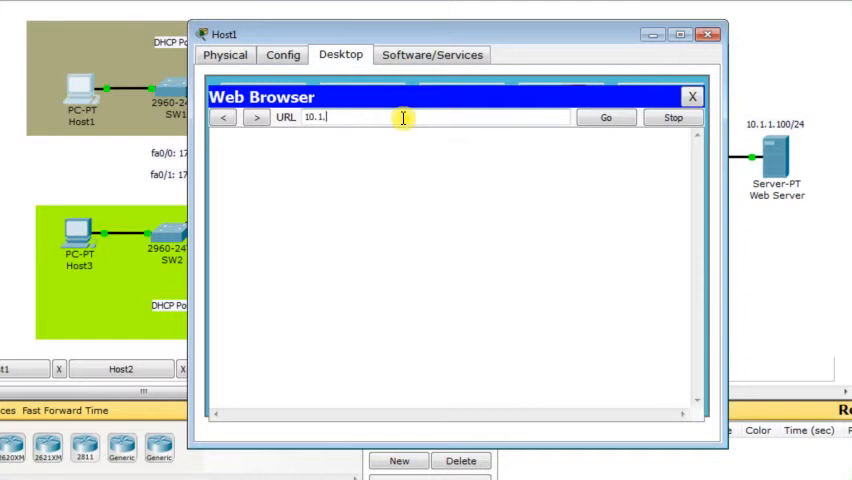
pyautogui.click(606, 117)
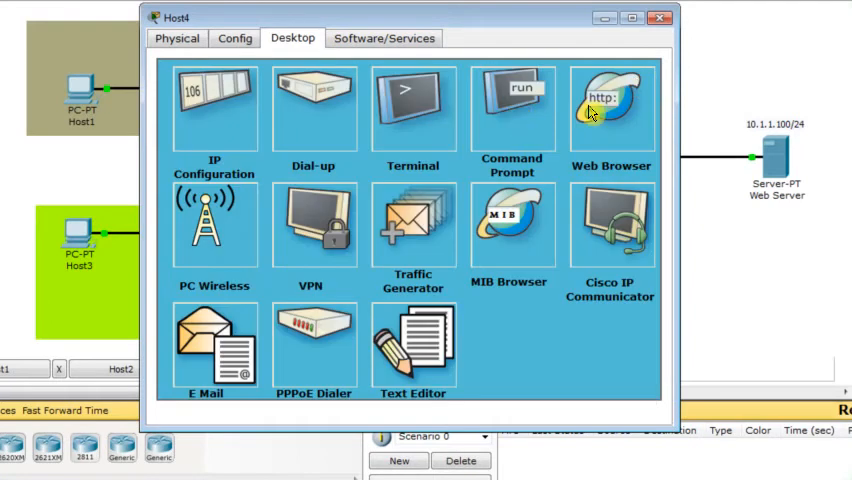
pyautogui.click(610, 105)
pyautogui.write('10.1.1.10')
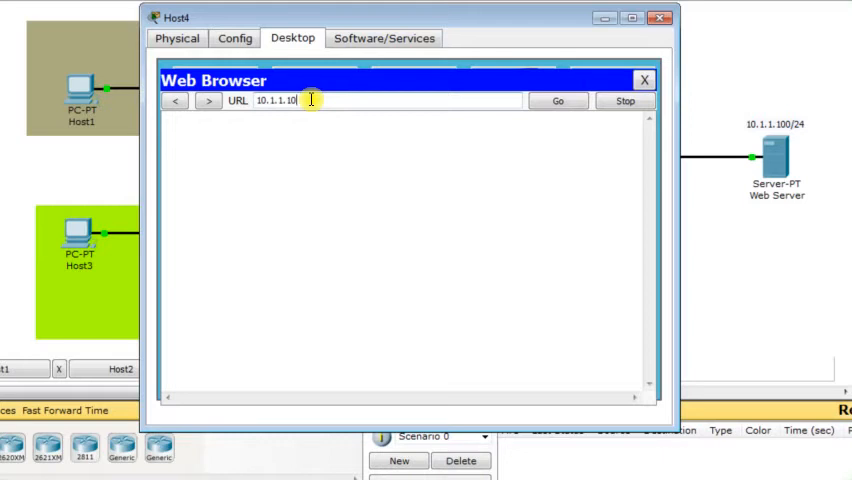
pyautogui.click(557, 100)
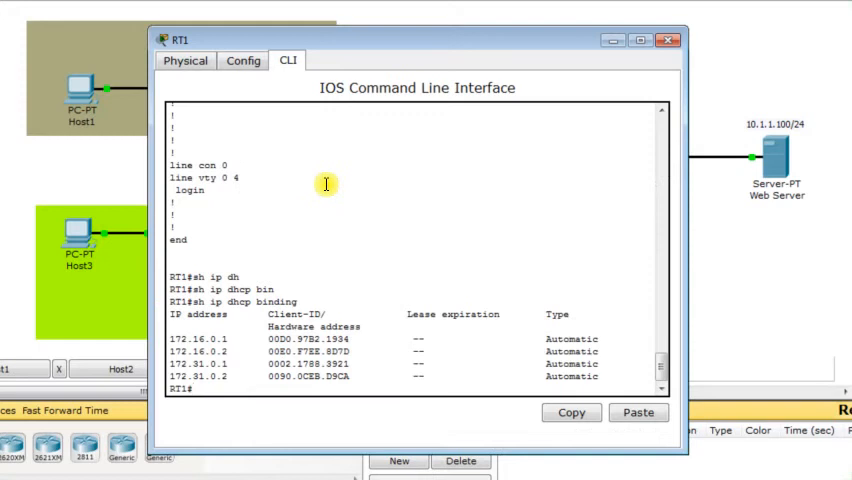
# Exclude 172.16.0.254 from DHCP, then recall the command for the other gateway
pyautogui.write('conf t')
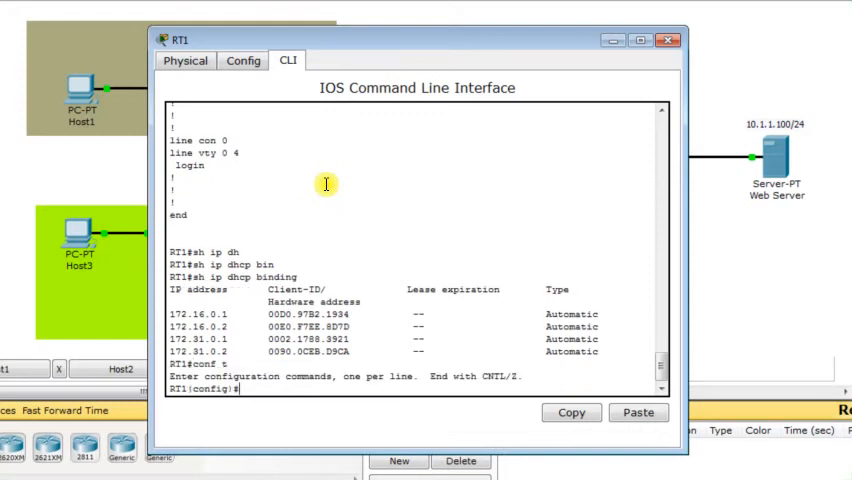
pyautogui.write('ip dhcp')
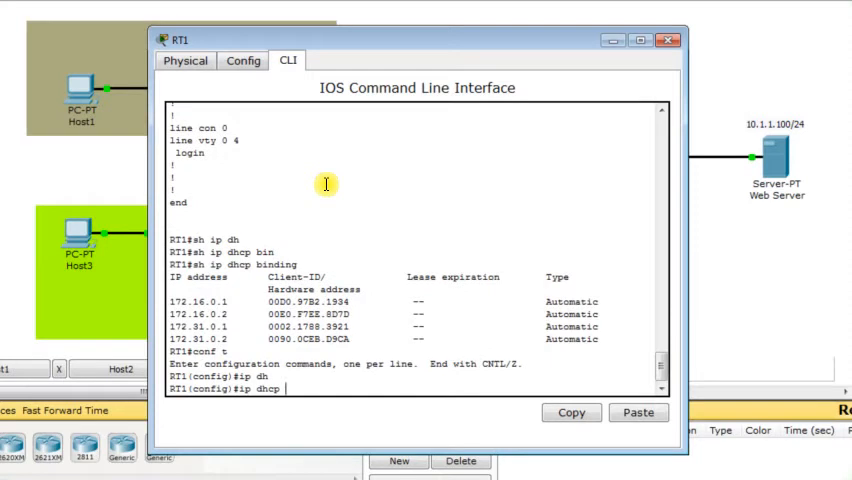
pyautogui.write('?')
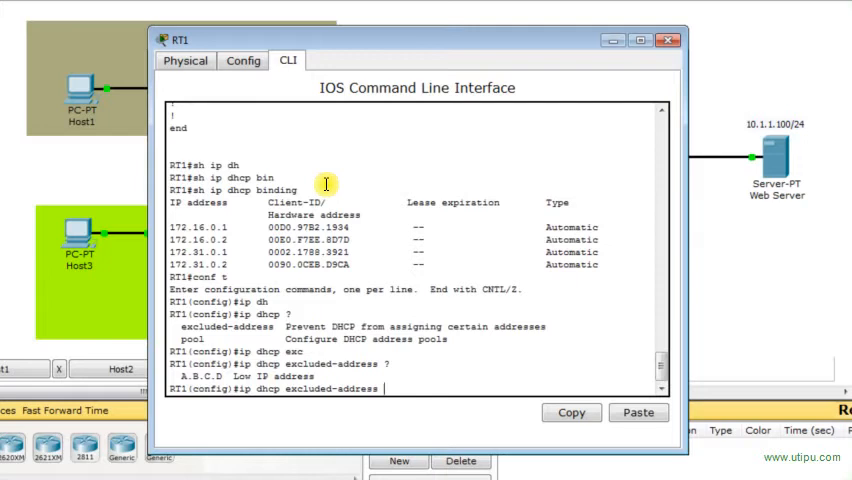
pyautogui.write('172.16.0')
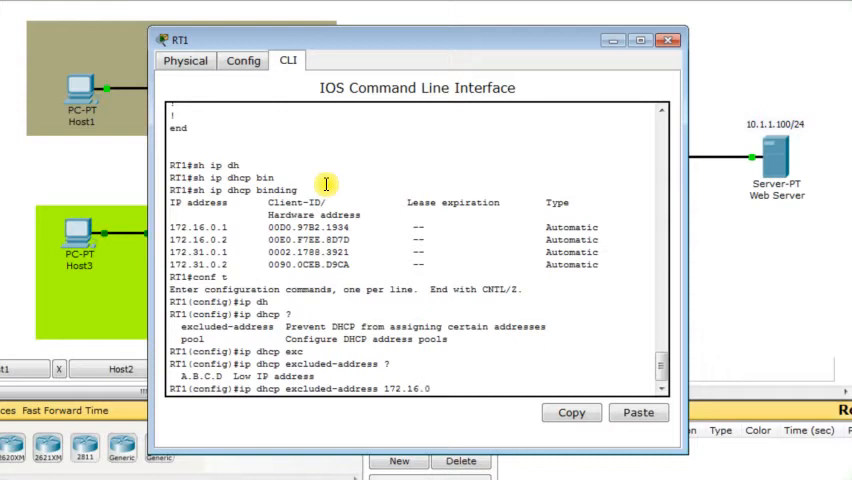
pyautogui.write('.254')
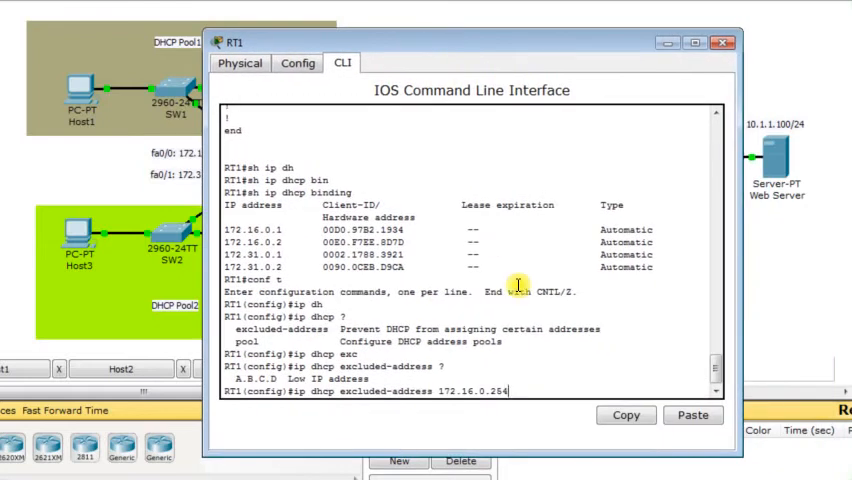
pyautogui.press('enter')
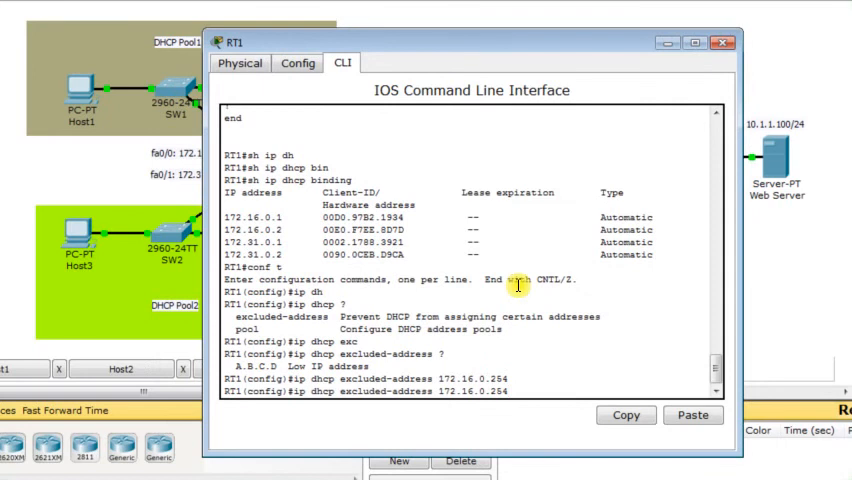
pyautogui.press('enter')
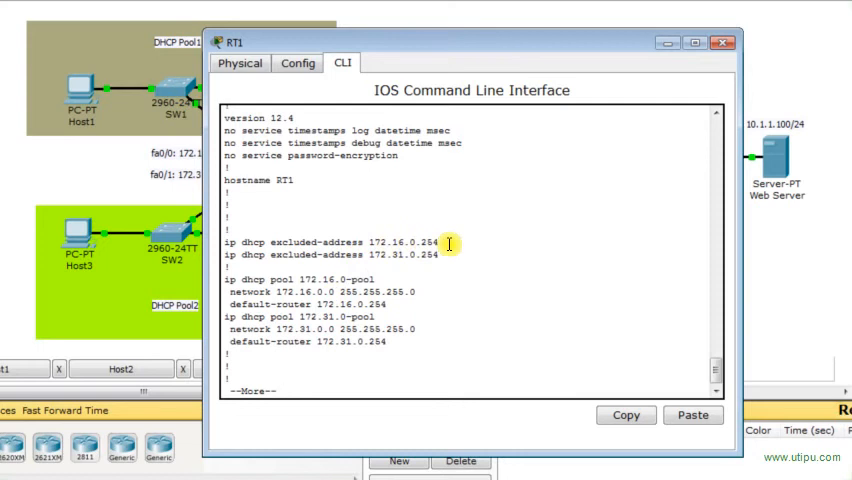
pyautogui.moveTo(318, 250)
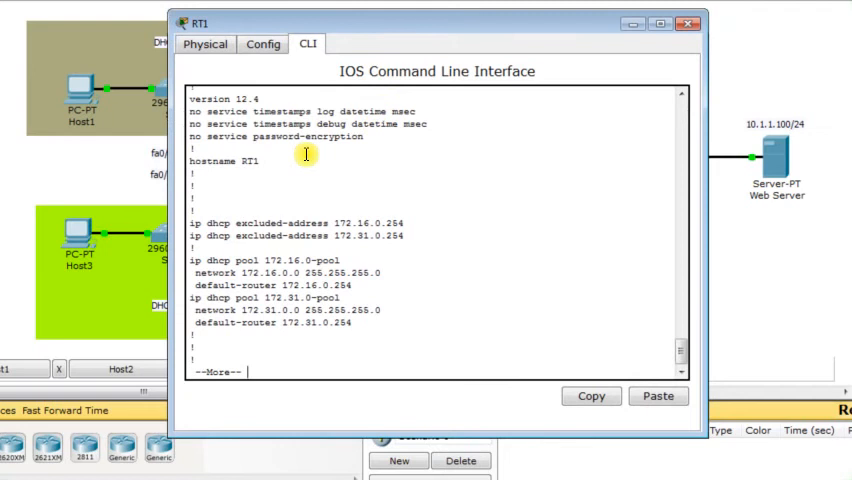
pyautogui.moveTo(272, 162)
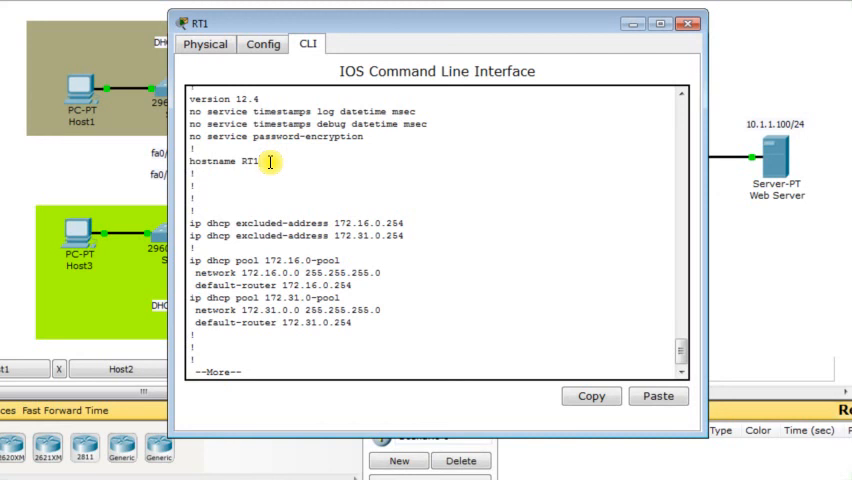
pyautogui.moveTo(268, 188)
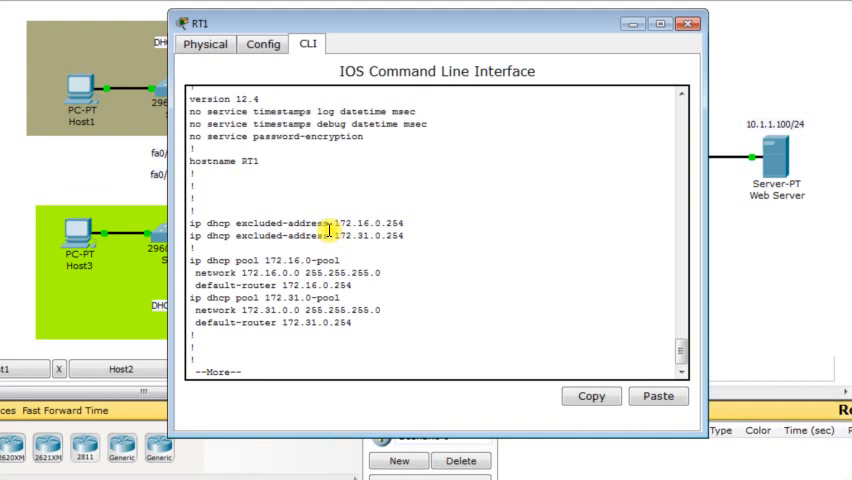
pyautogui.moveTo(338, 178)
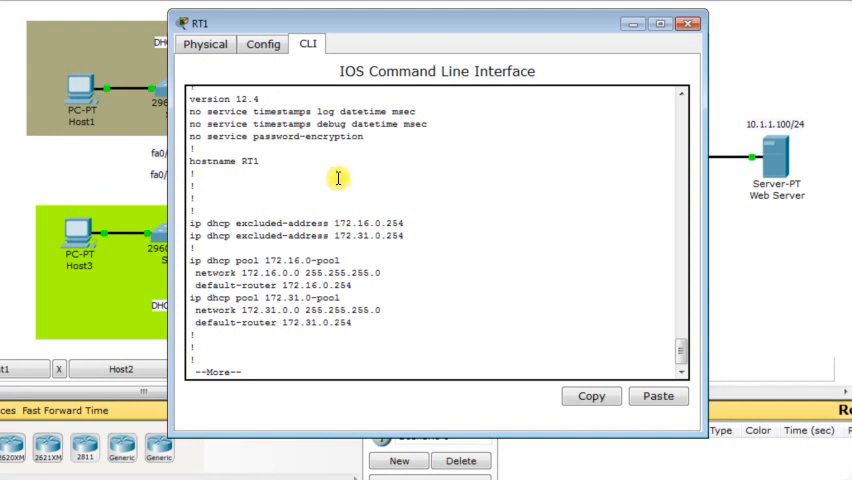